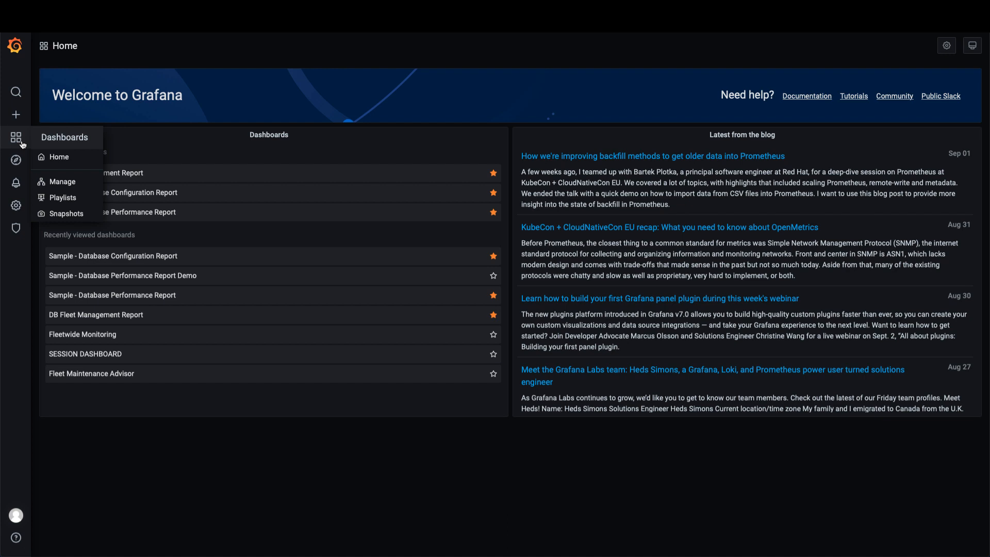
mouse_move(56, 187)
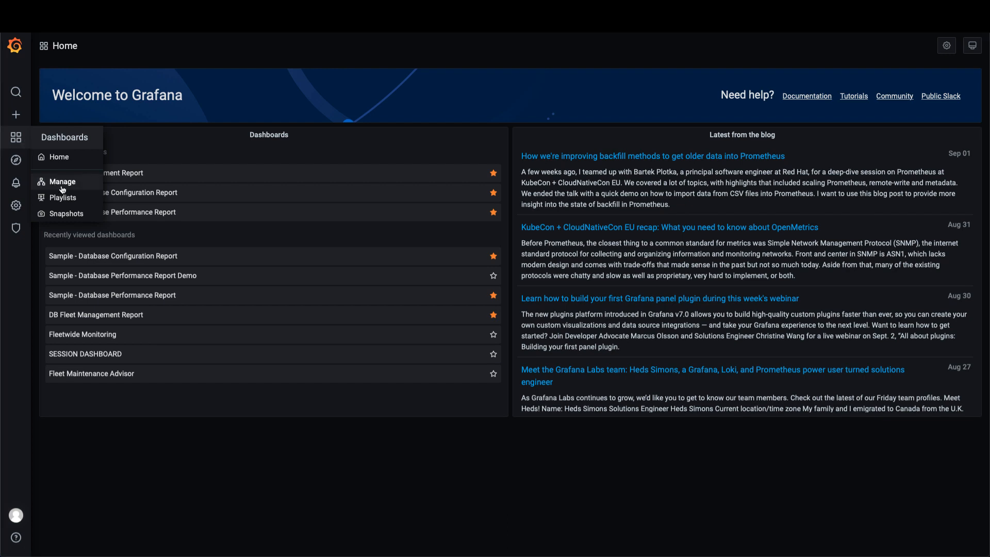
Step: Filter the Manage dashboards list by 'sample' to show the two Sample report dashboards
left_click(62, 181)
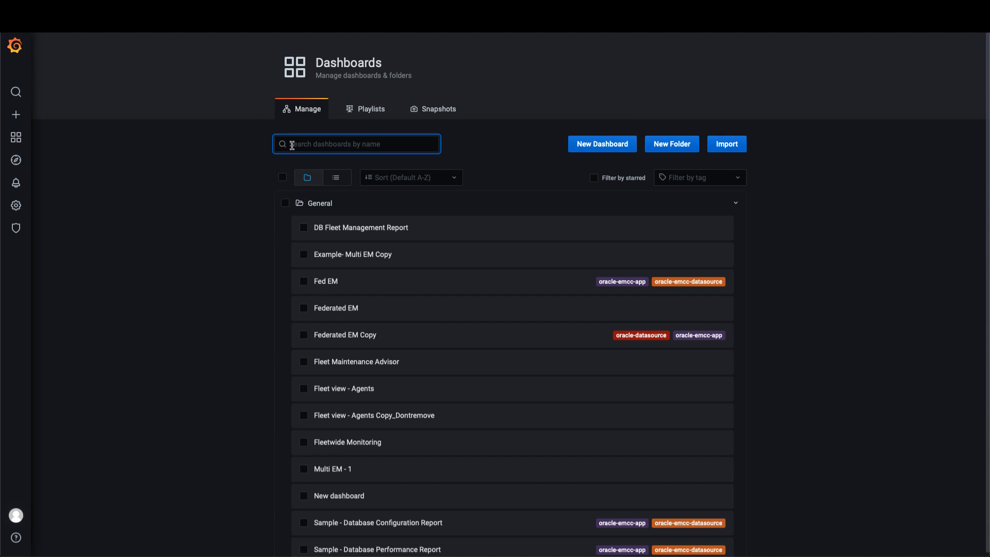
type("sample")
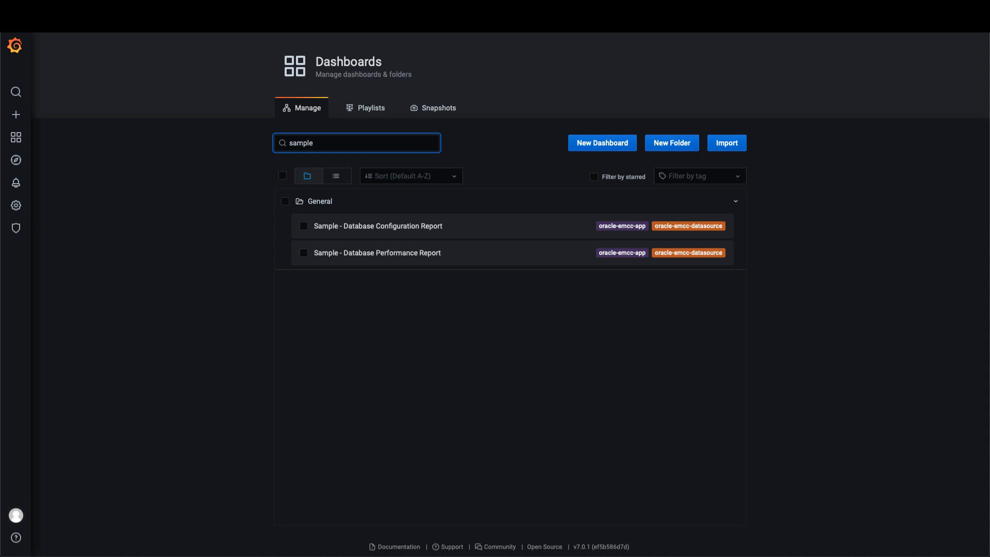
mouse_move(377, 259)
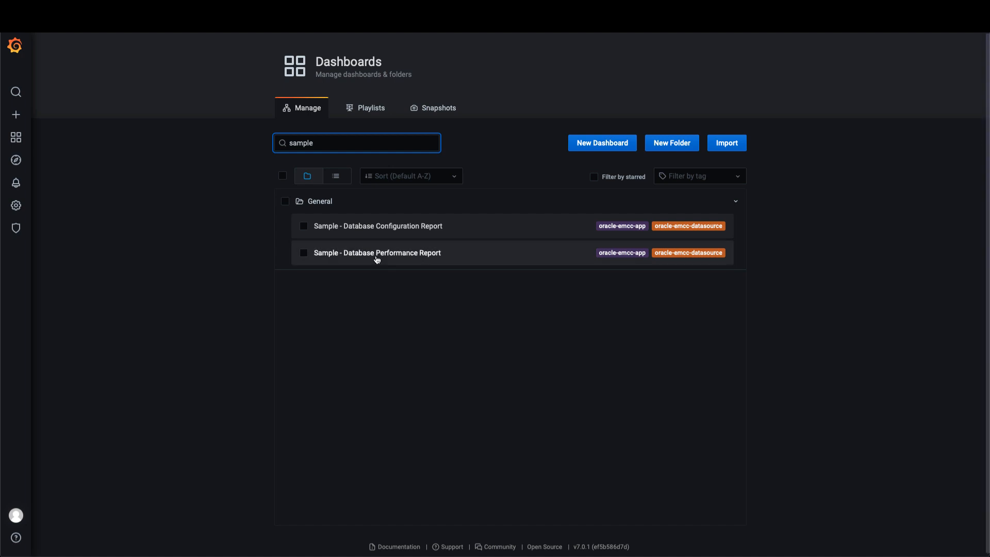
Step: Load the Sample - Database Performance Report with EM 'embpa4 site' and Target Name SICDB21
left_click(377, 253)
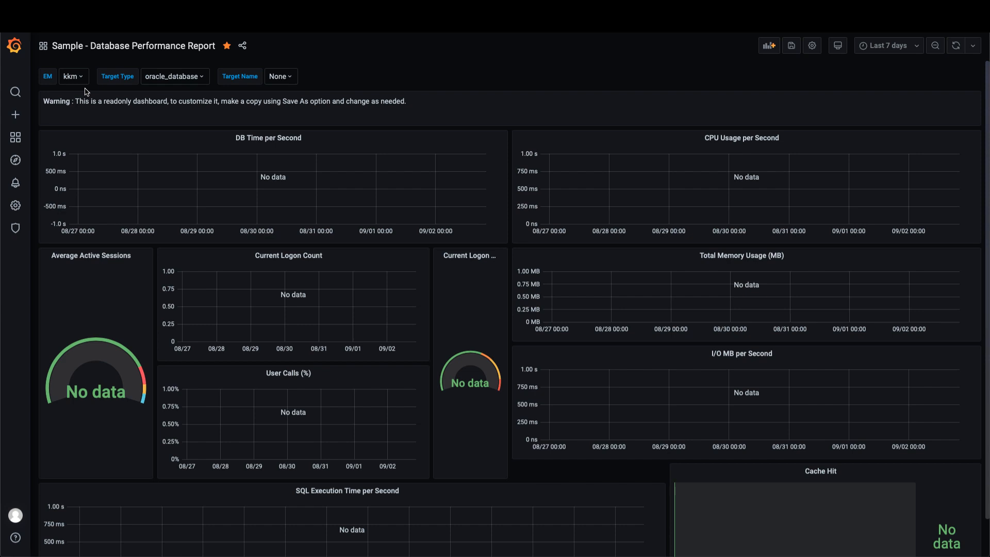
left_click(73, 76)
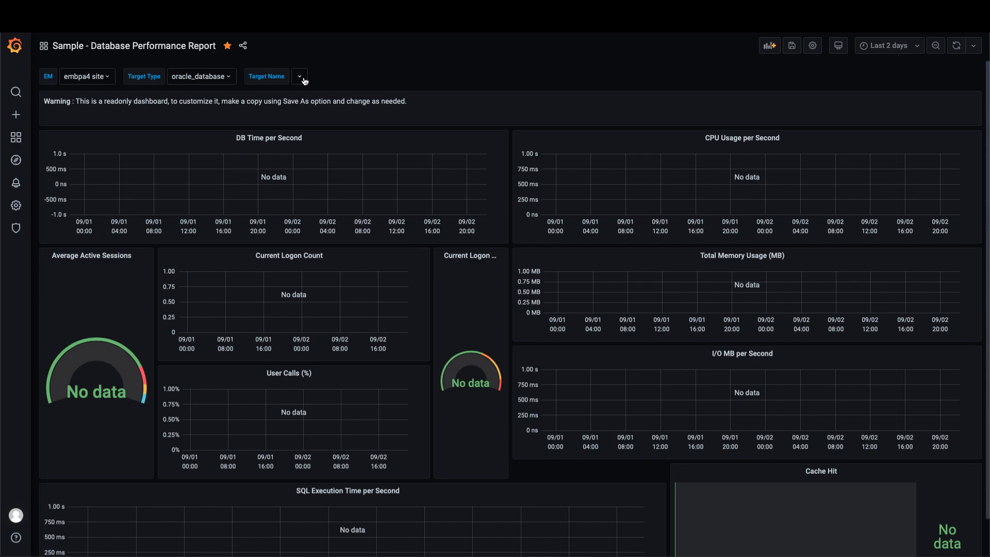
left_click(300, 77)
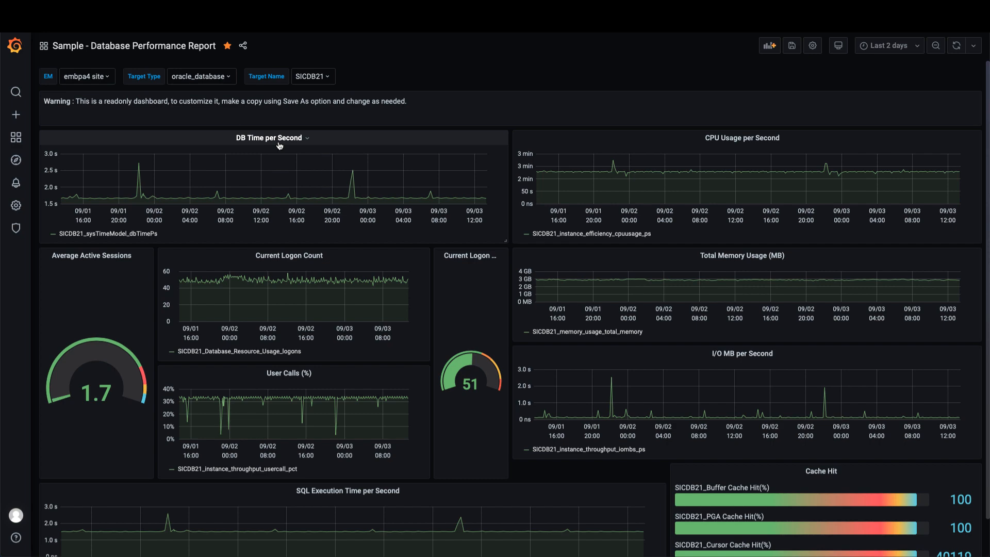
Step: Edit the DB Time per Second panel, keeping $oem_gf_emsite data source and Time series query type
left_click(307, 138)
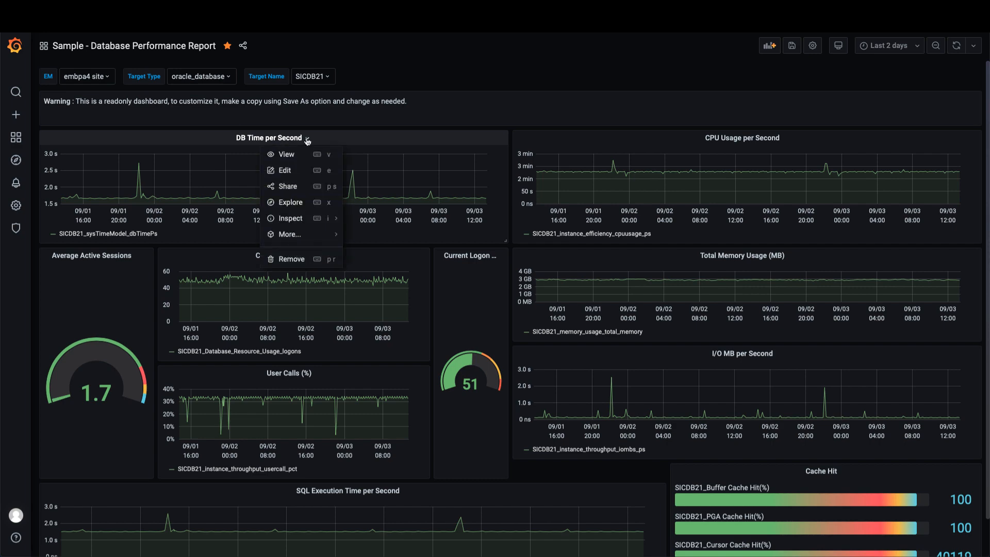
left_click(285, 170)
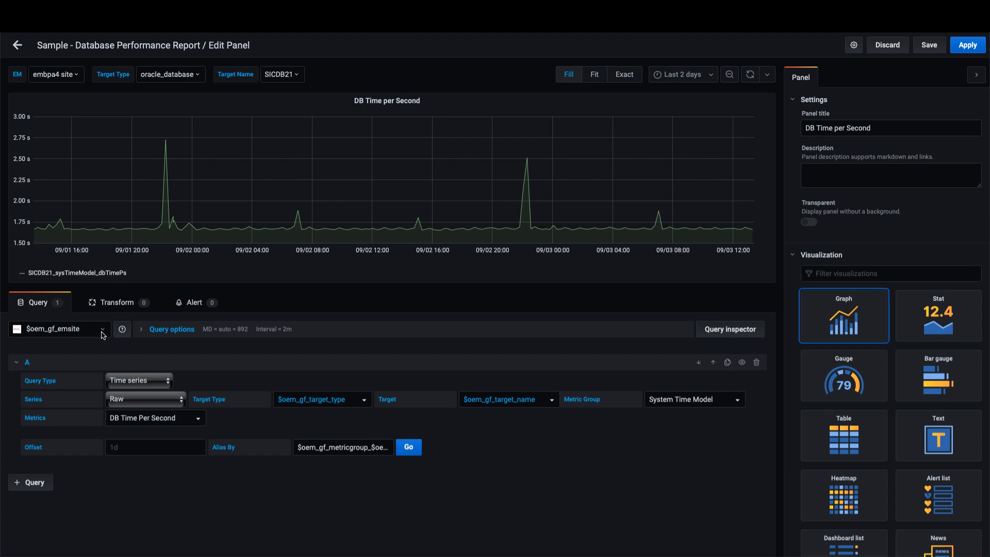
left_click(57, 329)
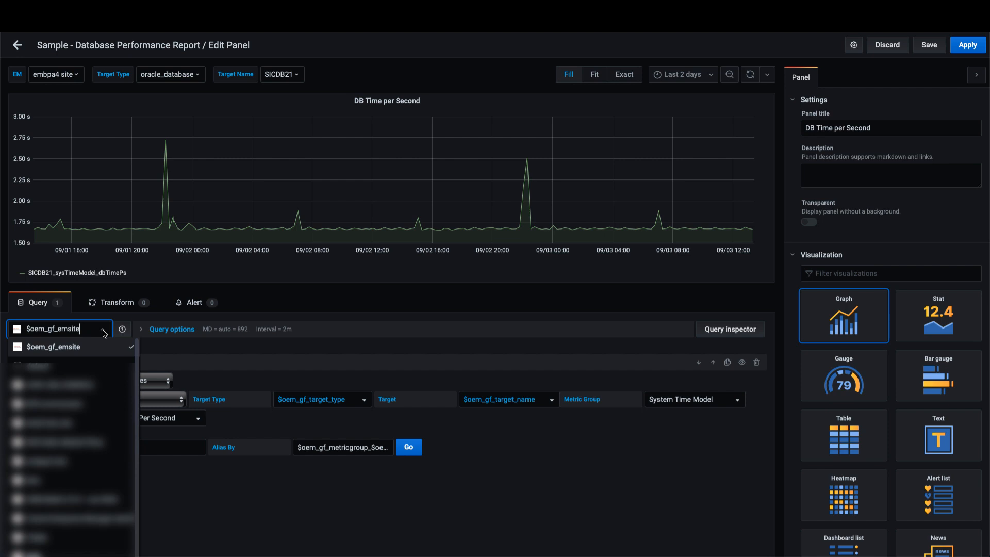
left_click(53, 346)
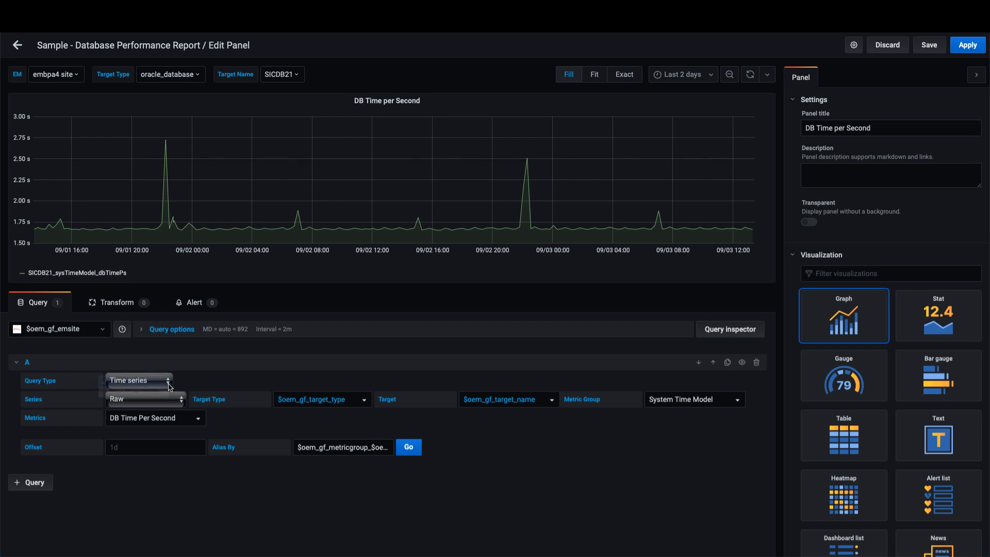
left_click(144, 381)
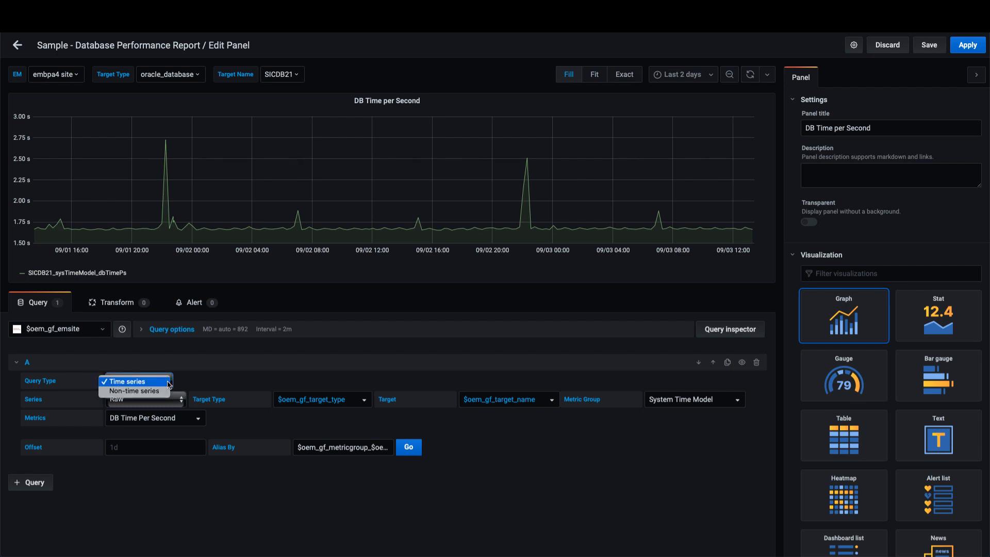
left_click(144, 399)
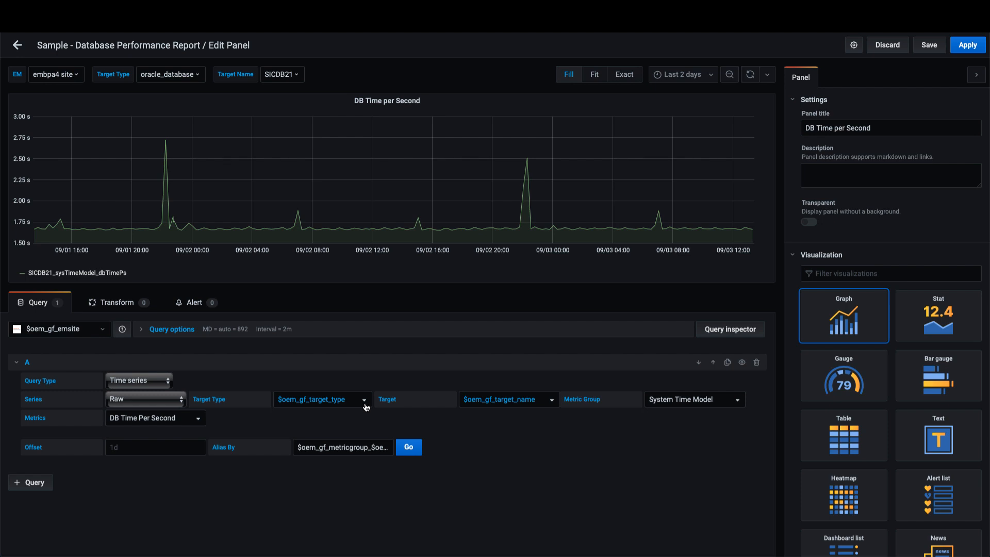
Step: Keep target $oem_gf_target_name and System Time Model group, selecting the DB Time Per Second metric
left_click(318, 399)
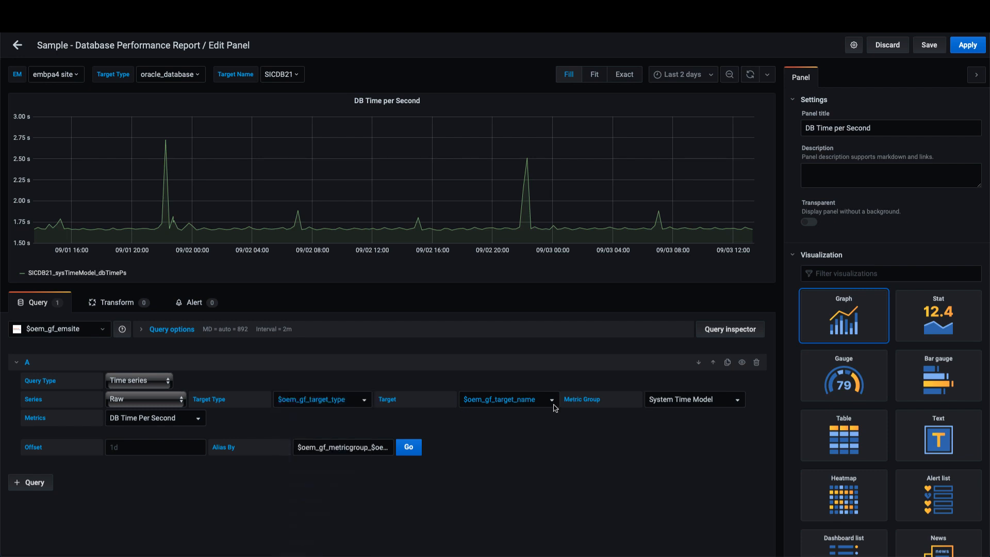
left_click(503, 399)
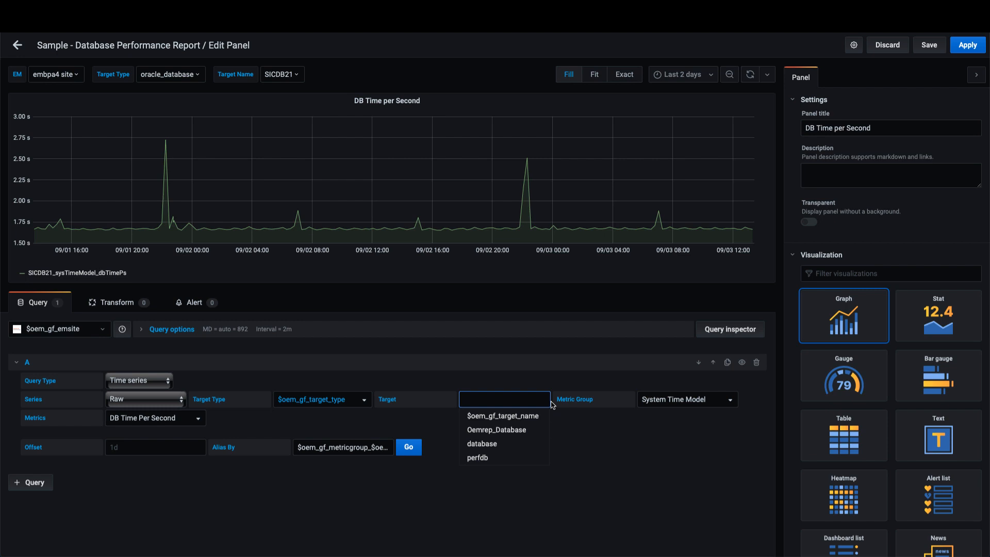
left_click(502, 416)
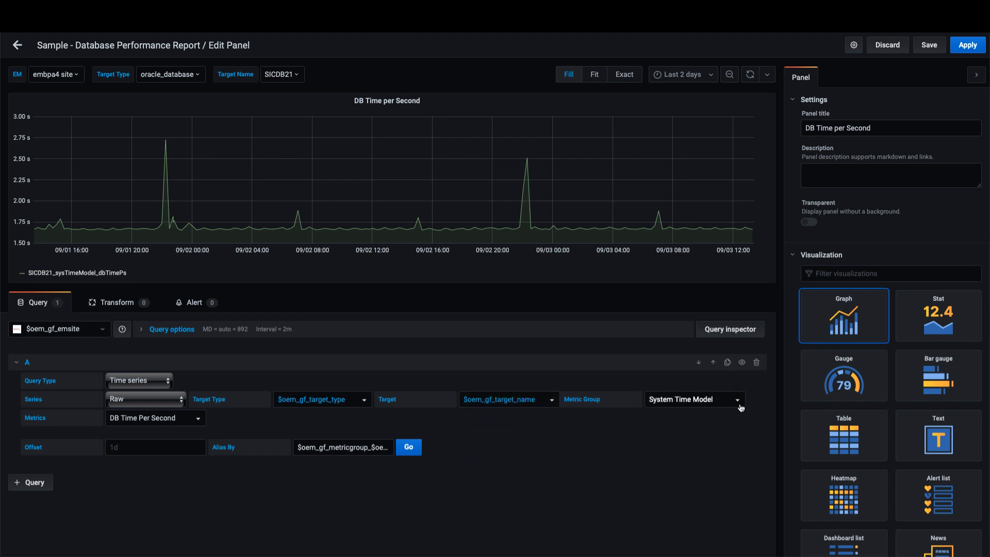
left_click(694, 399)
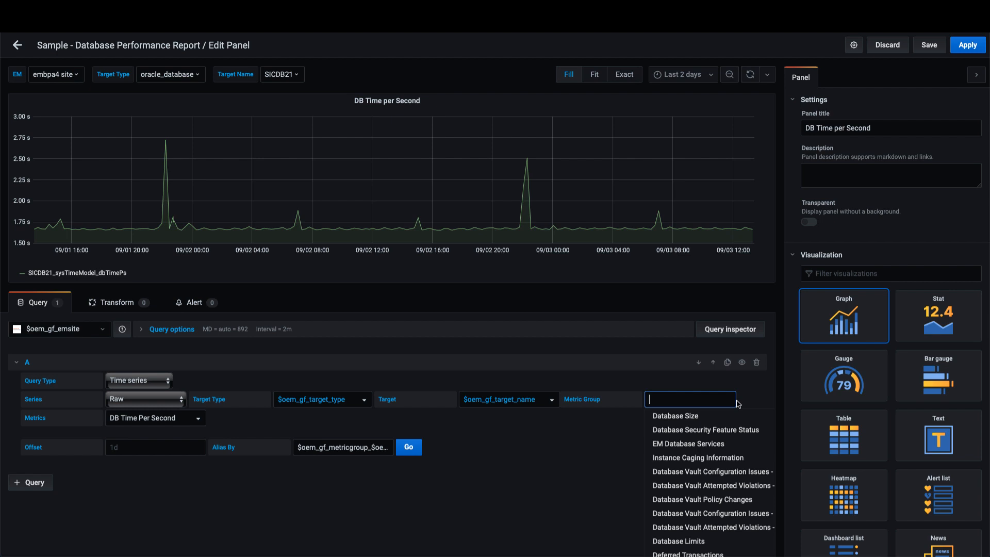
left_click(690, 399)
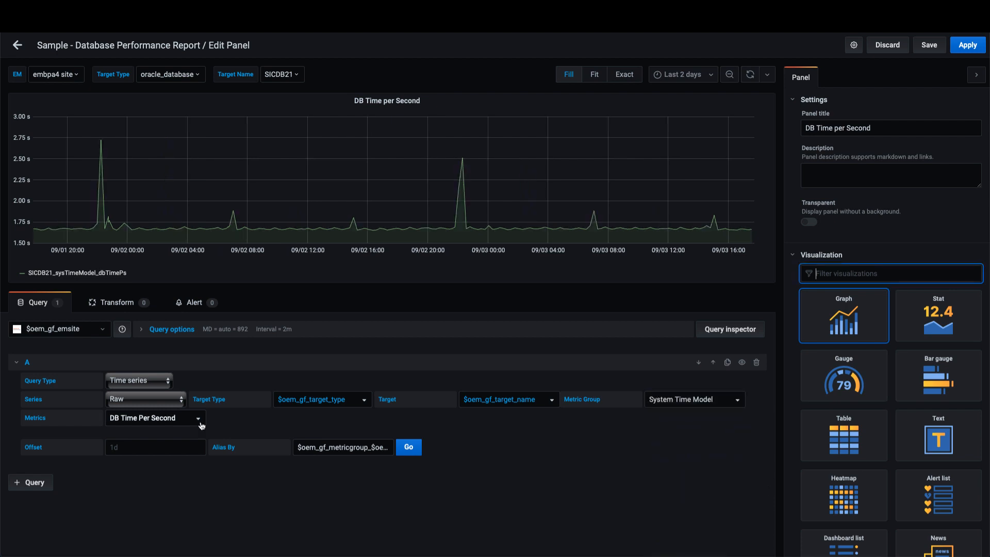
left_click(151, 417)
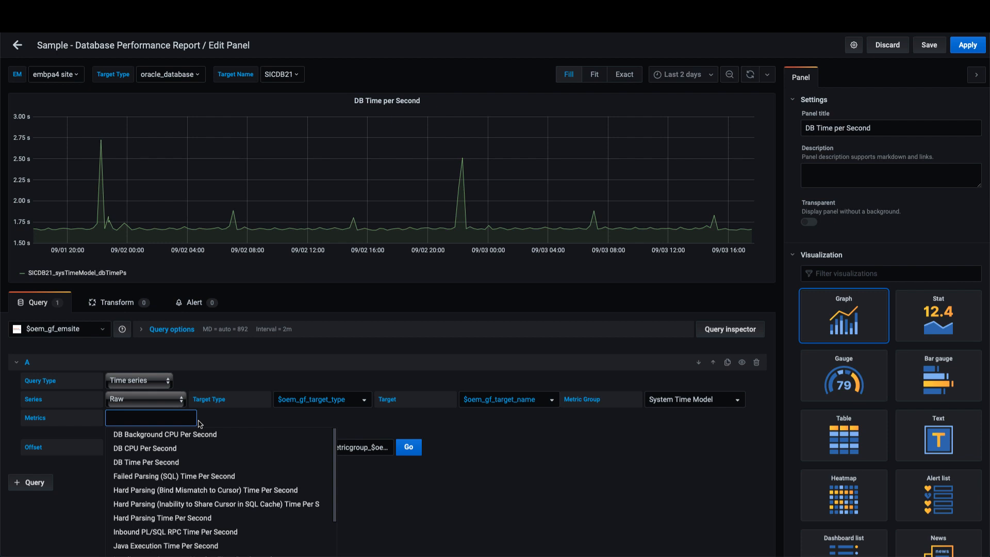
left_click(146, 462)
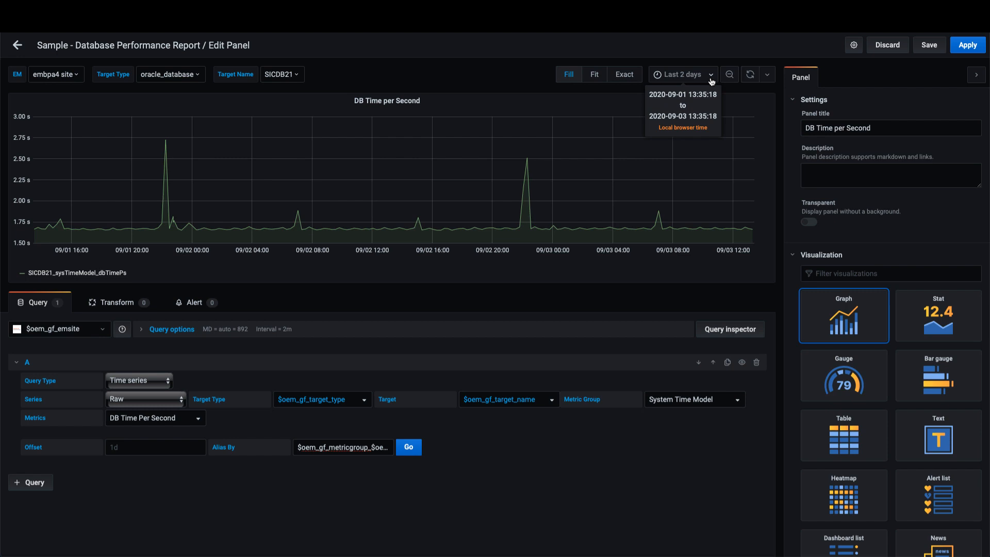
Step: Change the panel visualization to Stat (showing 1.7) and apply it back to the dashboard
left_click(681, 75)
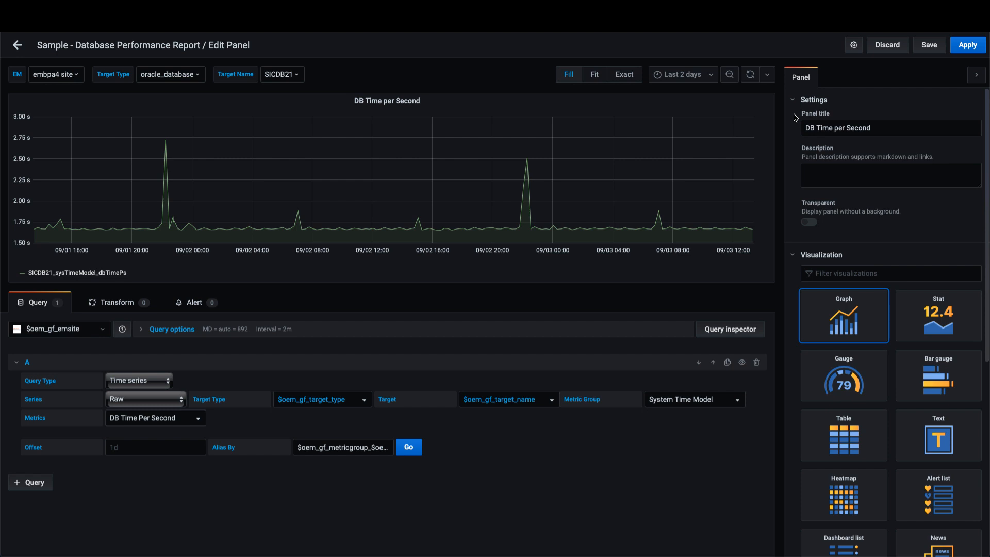
mouse_move(794, 154)
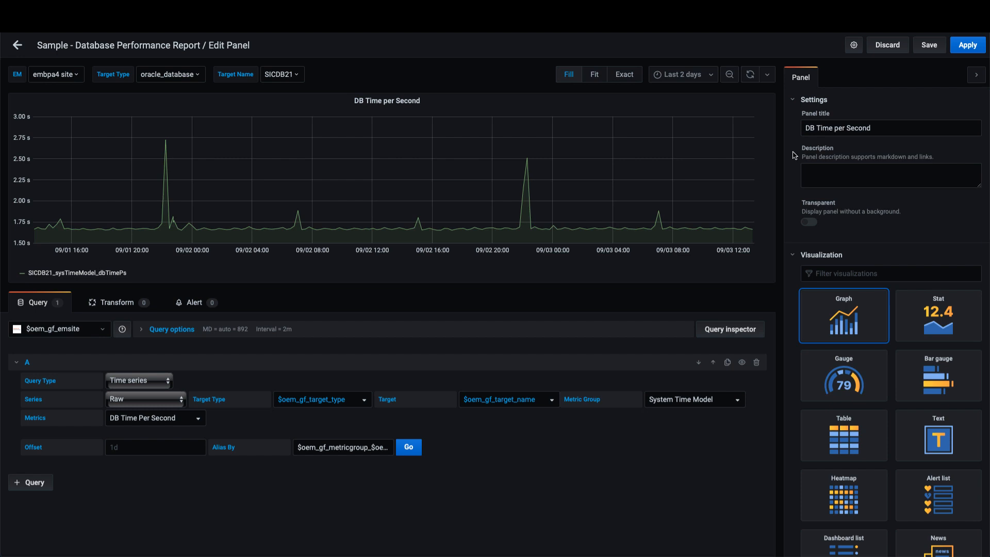
left_click(891, 273)
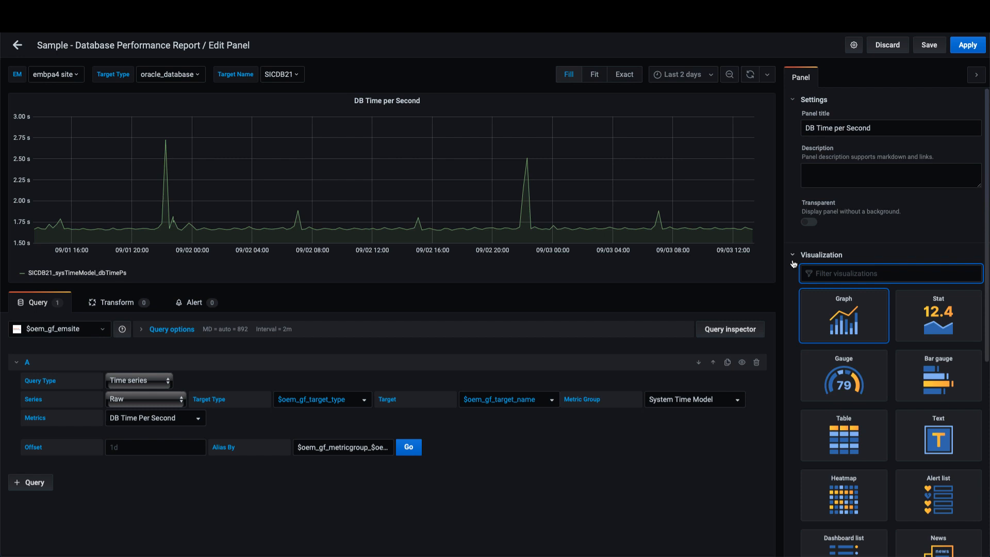
left_click(938, 316)
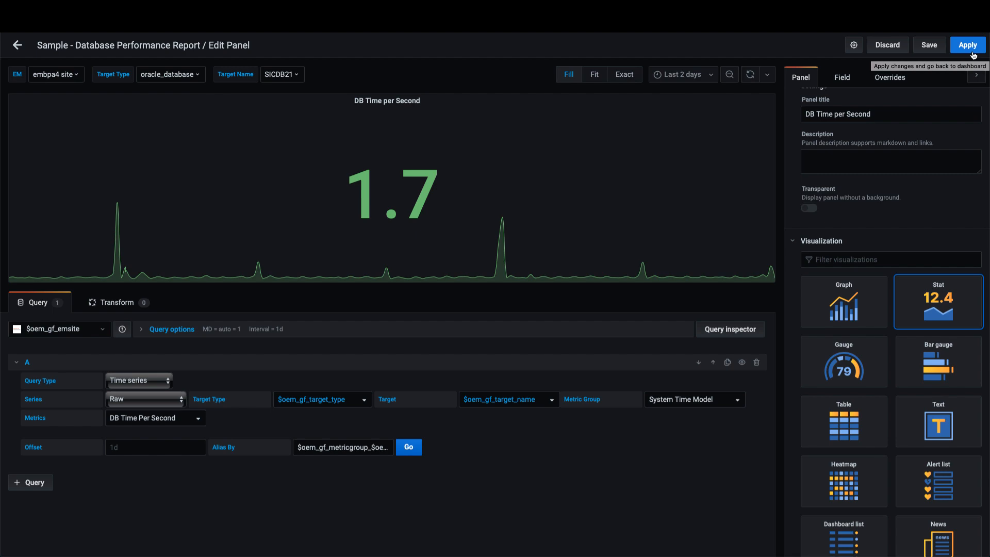
left_click(967, 45)
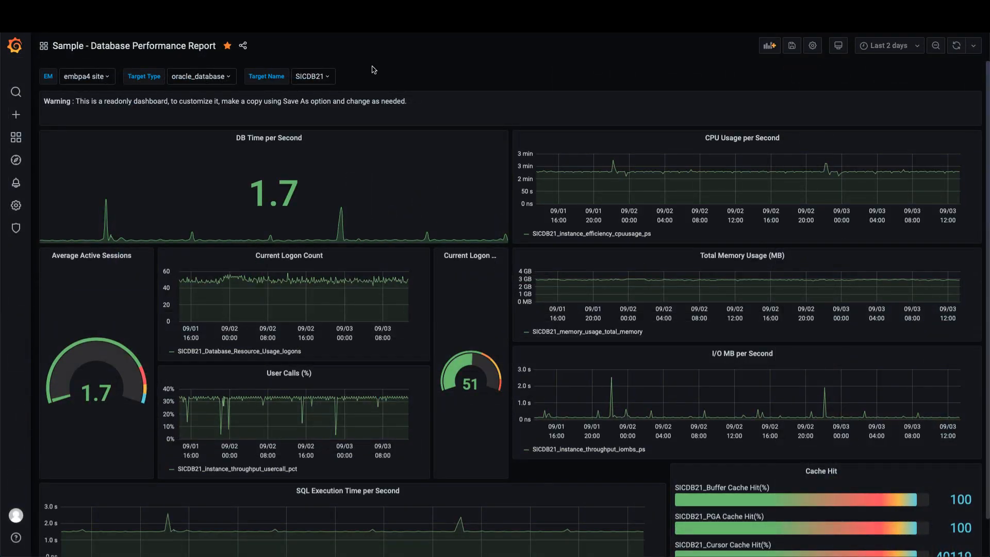
Step: Find and load the Sample - Database Configuration Report dashboard via the 'sample' search
left_click(16, 137)
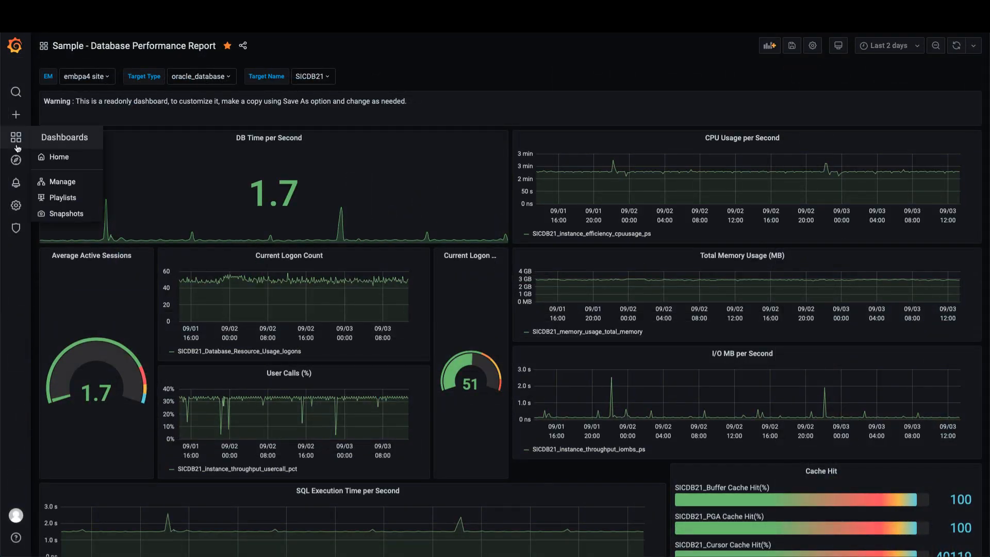
mouse_move(91, 187)
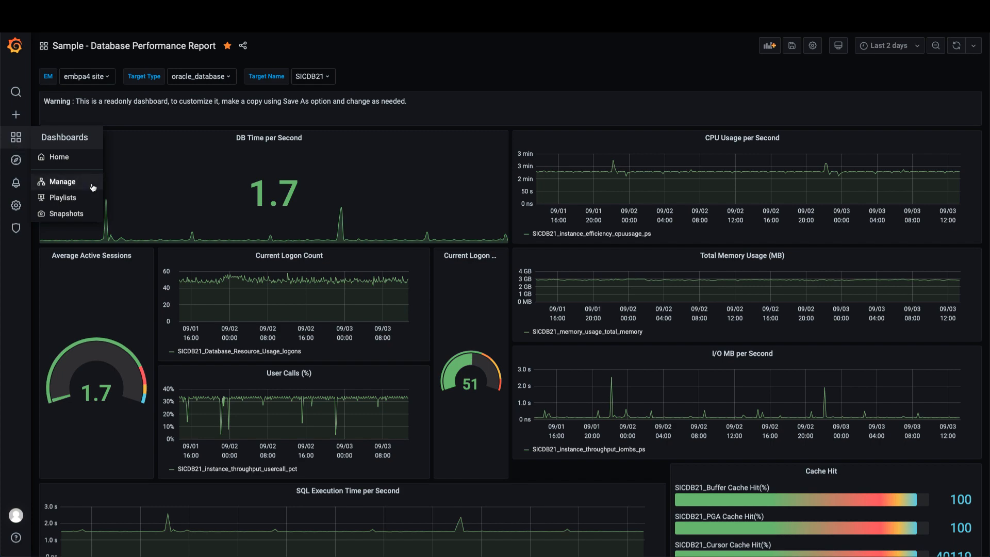
left_click(62, 181)
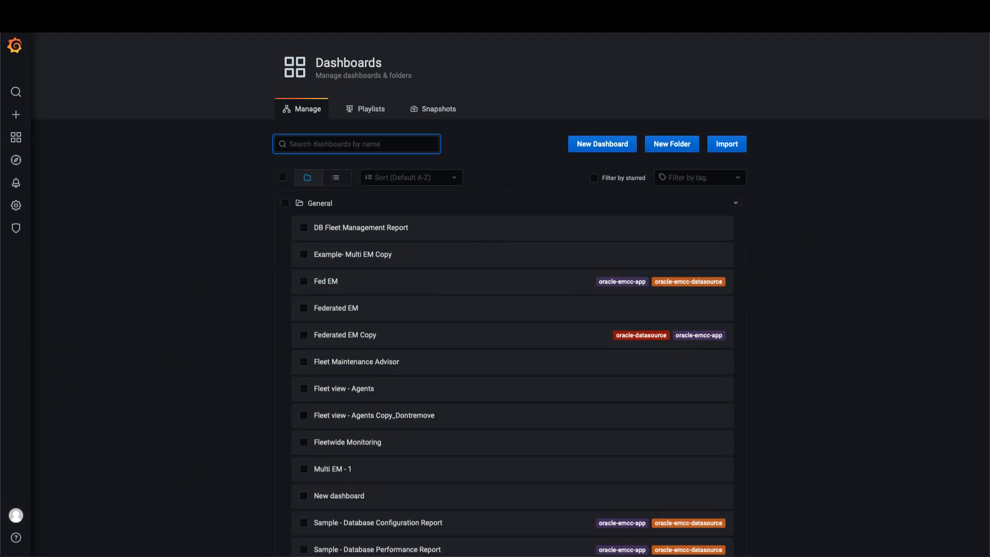
type("sample")
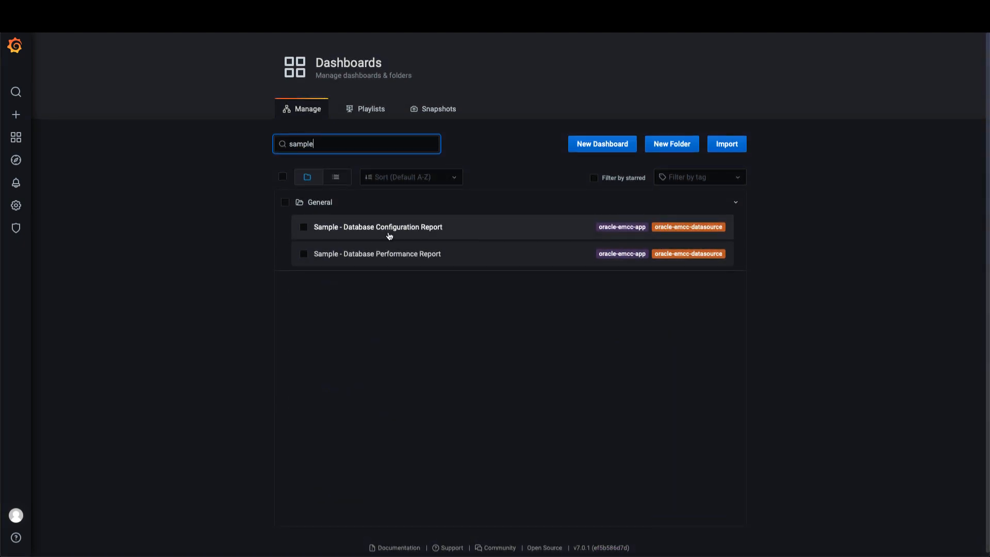
left_click(378, 227)
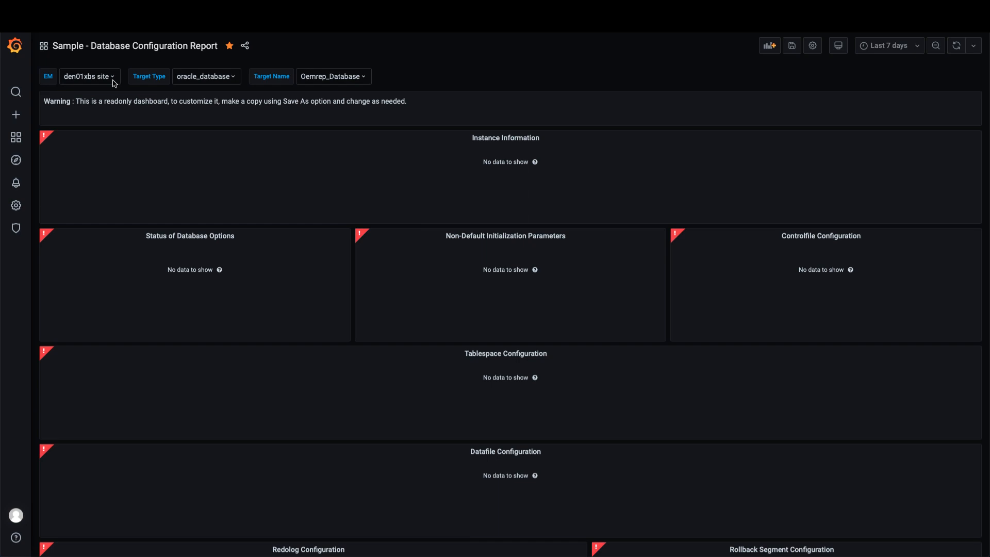
Step: Populate the report with SICDB21 data from the embpa4 site EM
left_click(88, 76)
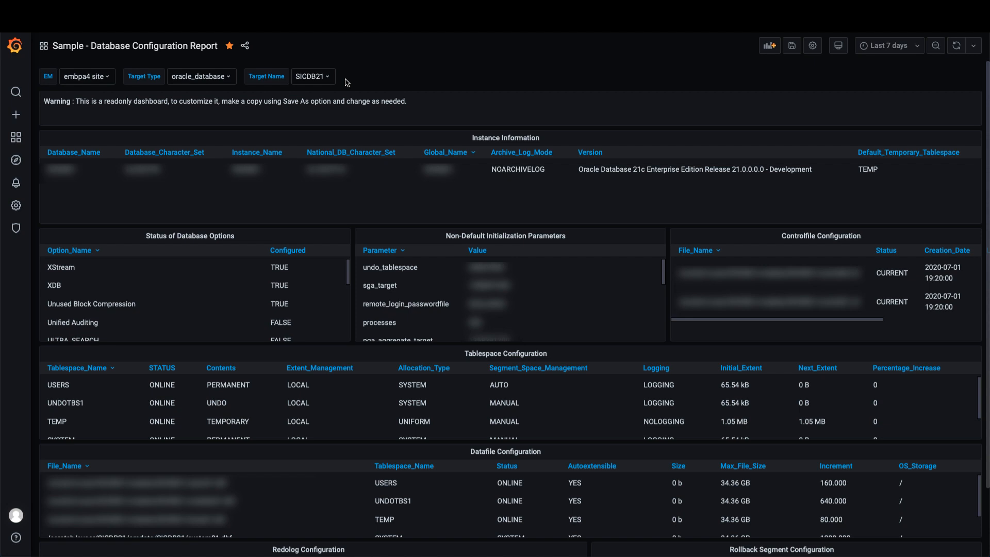
left_click(544, 139)
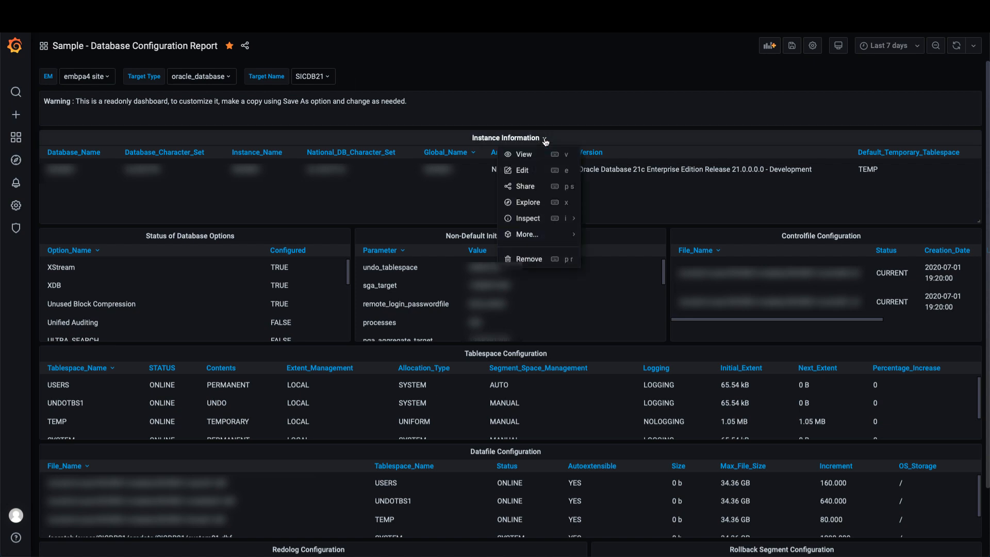
Step: Edit the Instance Information panel to inspect its Custom(Repository) SQL on sysman.mgmt$db_dbinstanceinfo
left_click(522, 170)
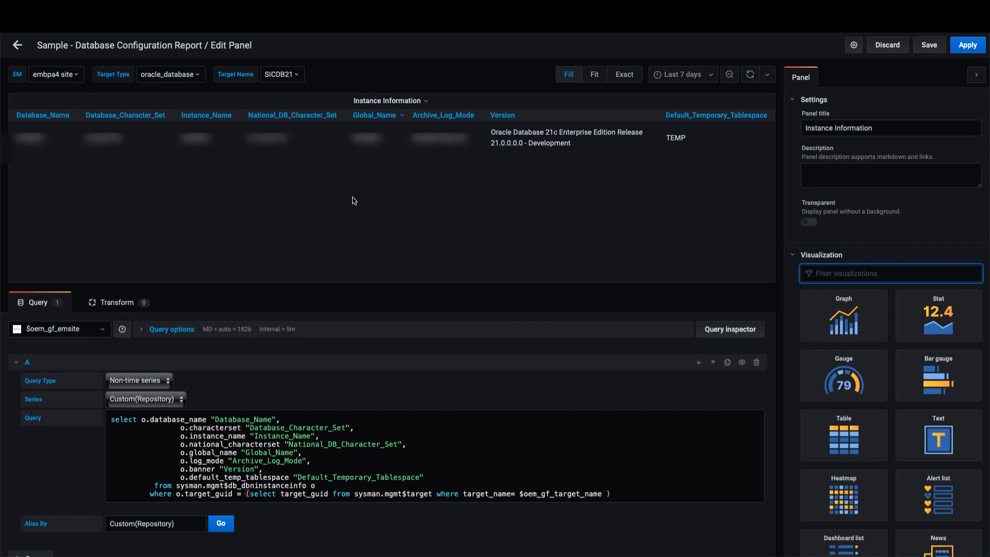
mouse_move(170, 389)
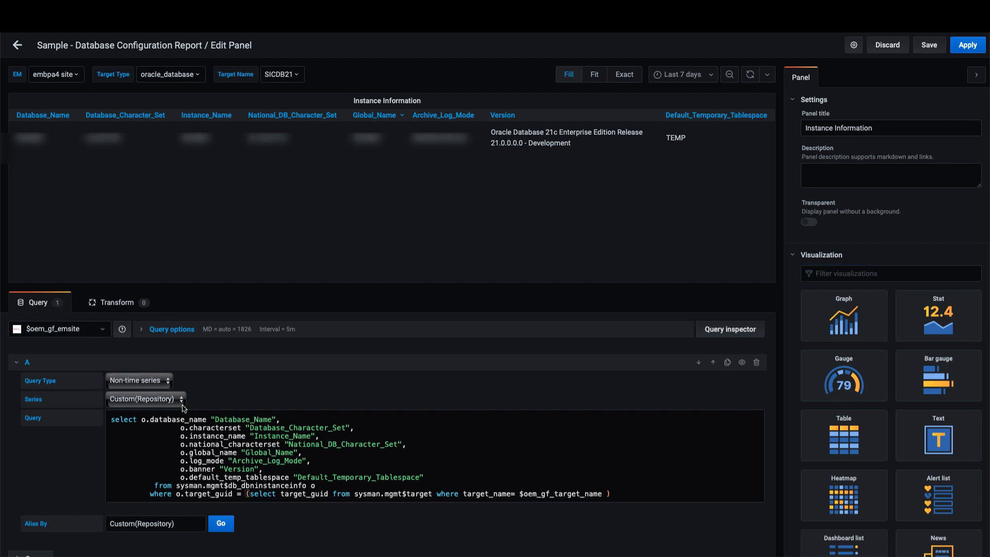
left_click(145, 398)
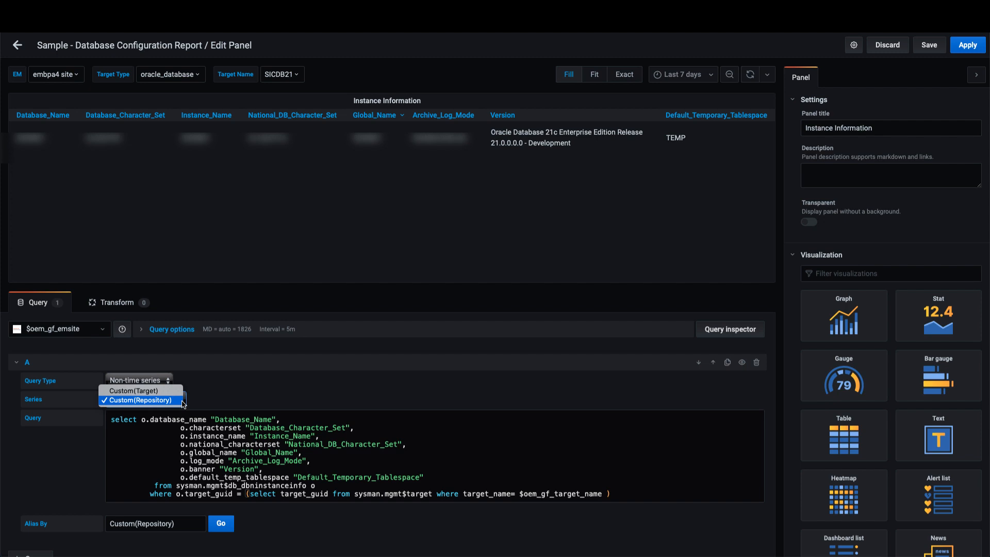
left_click(136, 400)
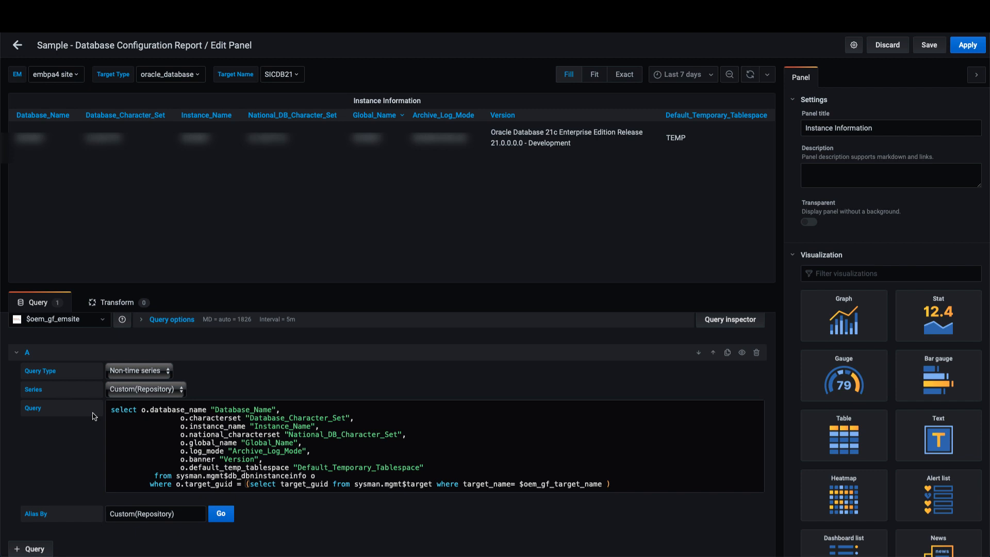
left_click(307, 475)
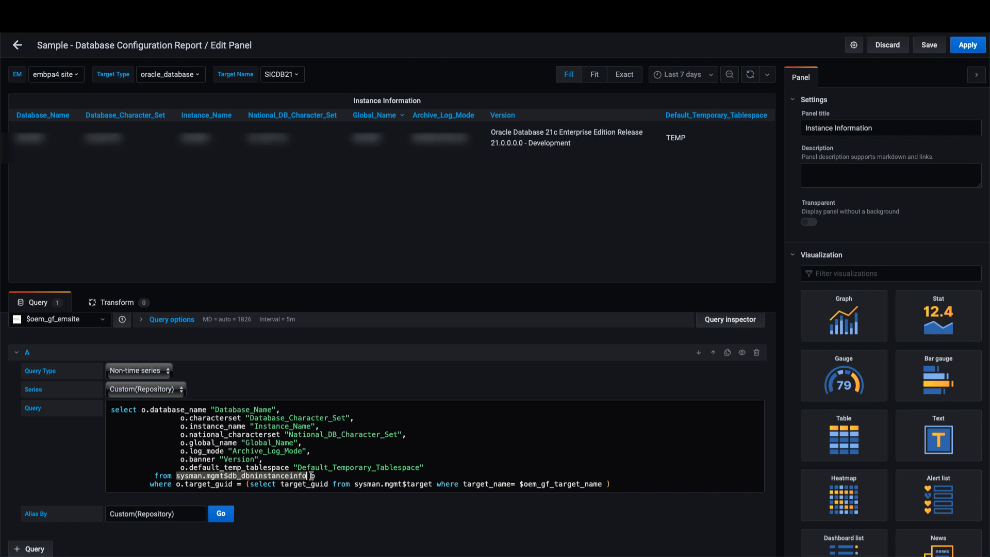